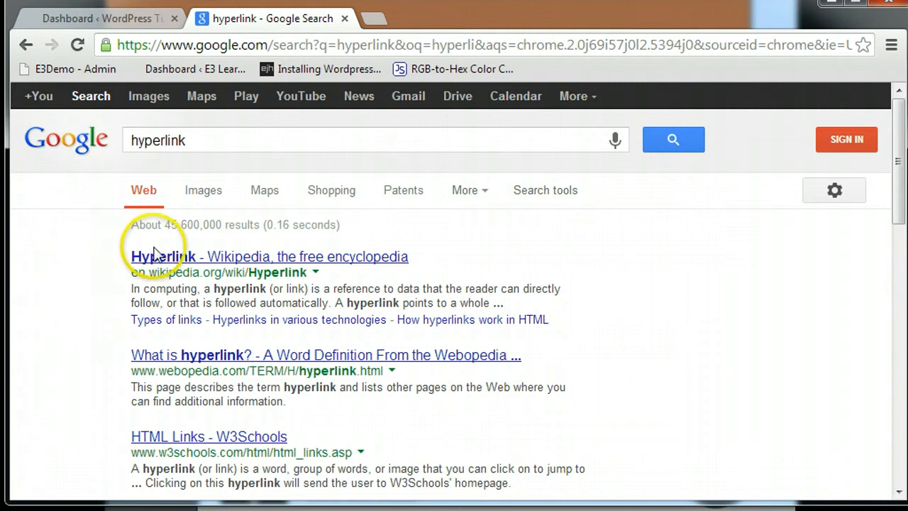
mouse_move(147, 367)
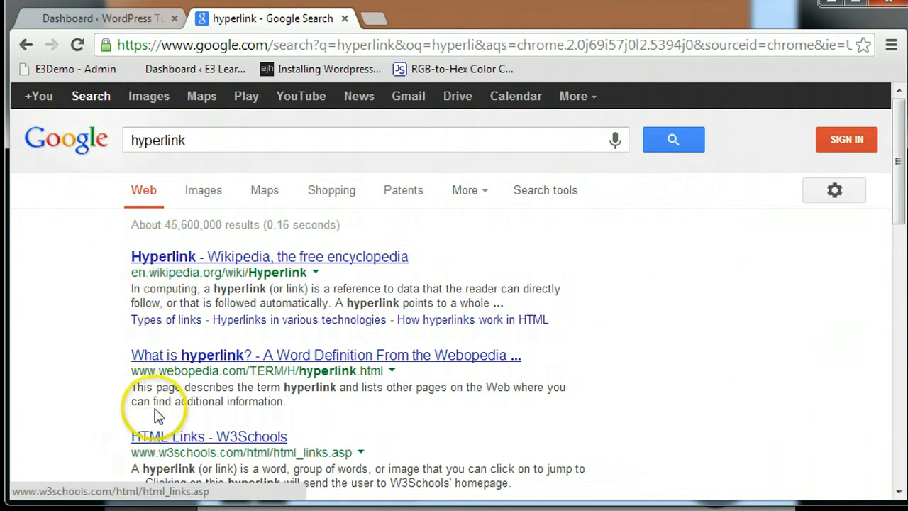
mouse_move(170, 257)
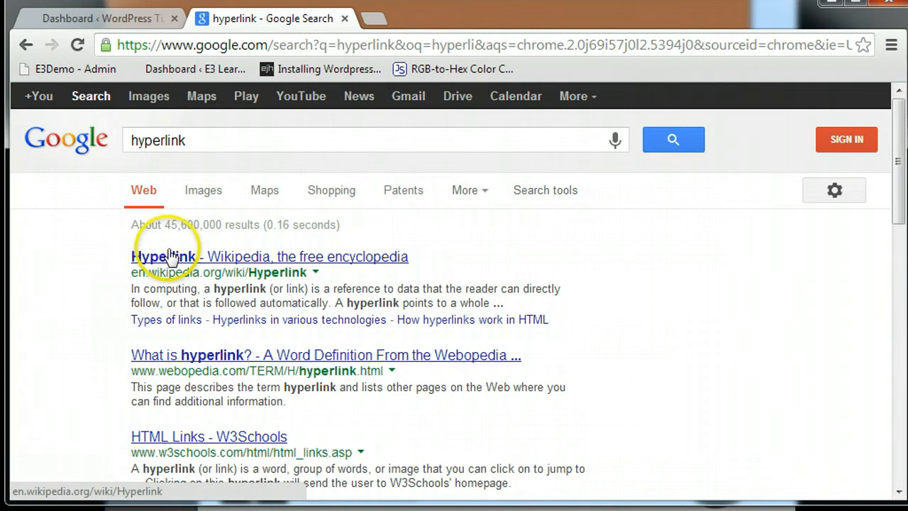
- Open Wikipedia's Hyperlink article and its Main Page, then switch back to the WordPress tab
left_click(173, 257)
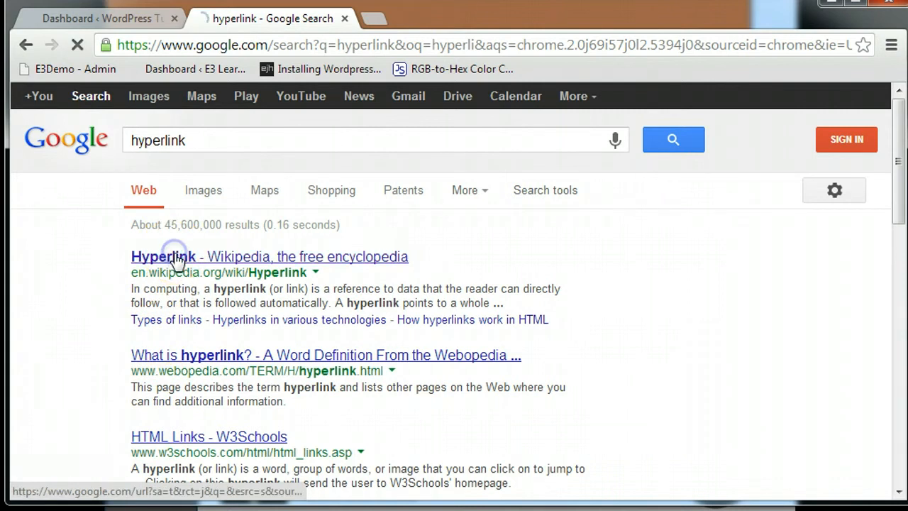
left_click(173, 257)
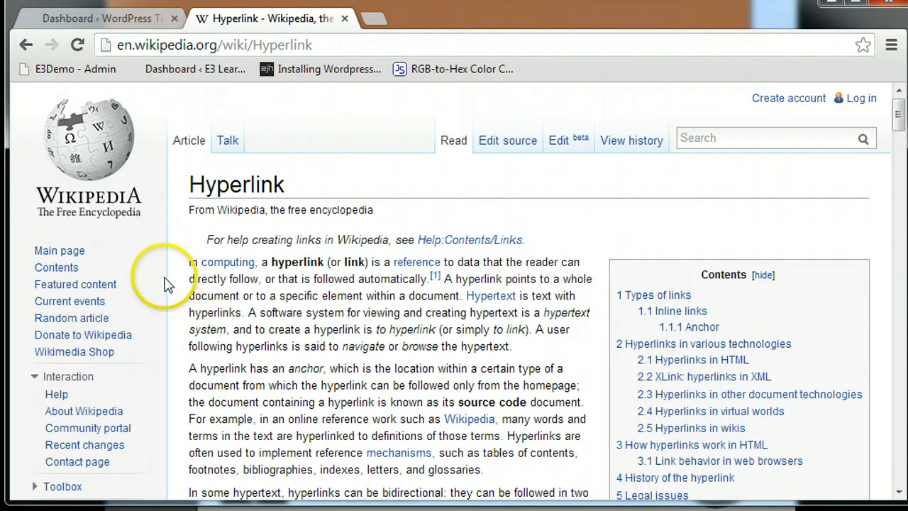
mouse_move(163, 170)
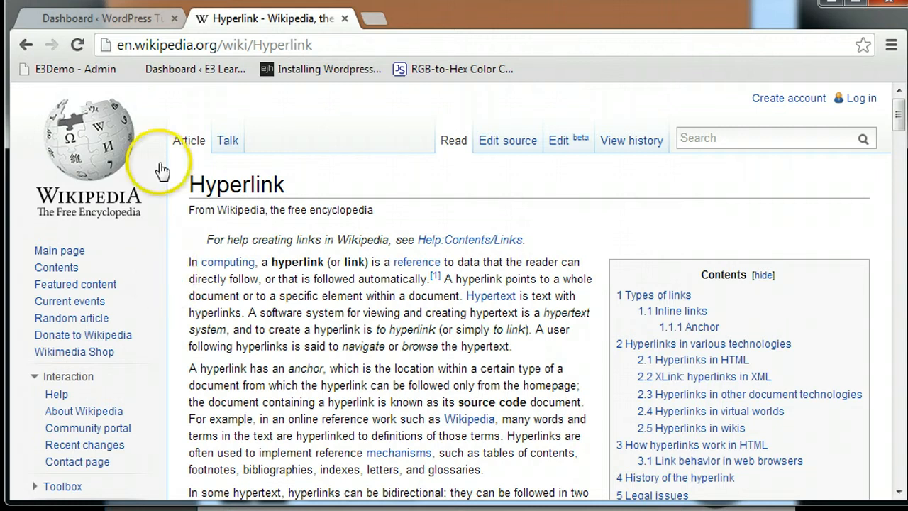
left_click(95, 149)
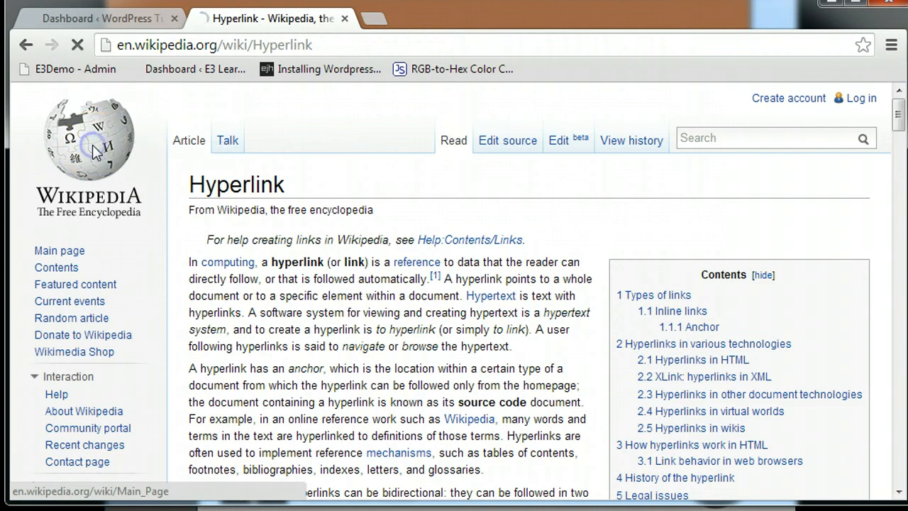
left_click(92, 149)
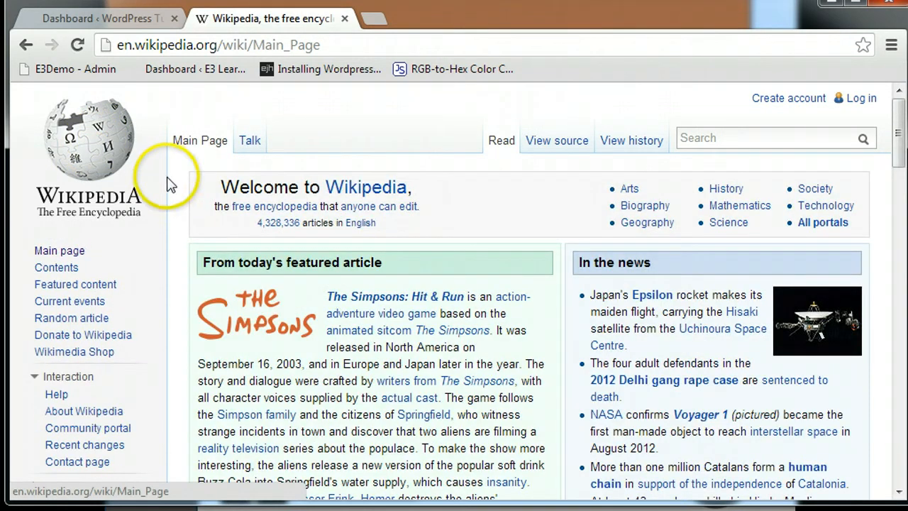
mouse_move(165, 273)
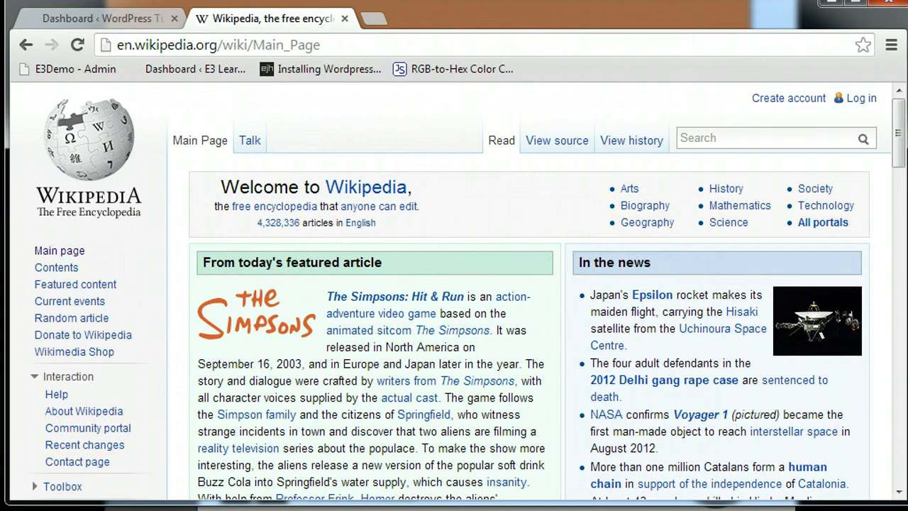
left_click(99, 18)
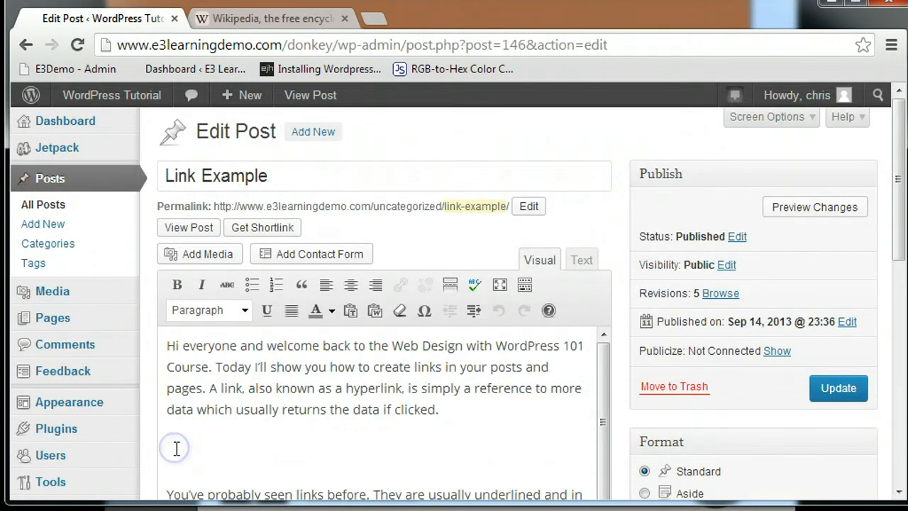
- Type 'Hyperlink Info' below the opening paragraph and open its link settings
type("hype")
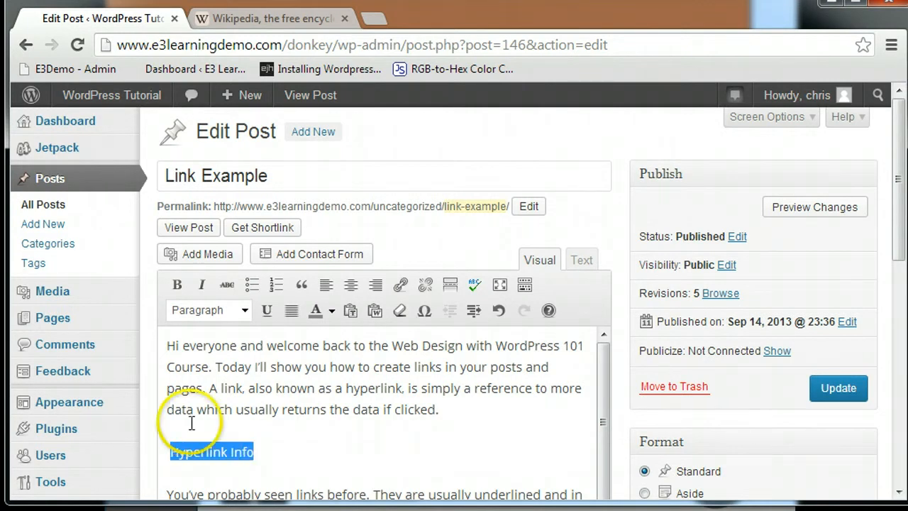
left_click(400, 284)
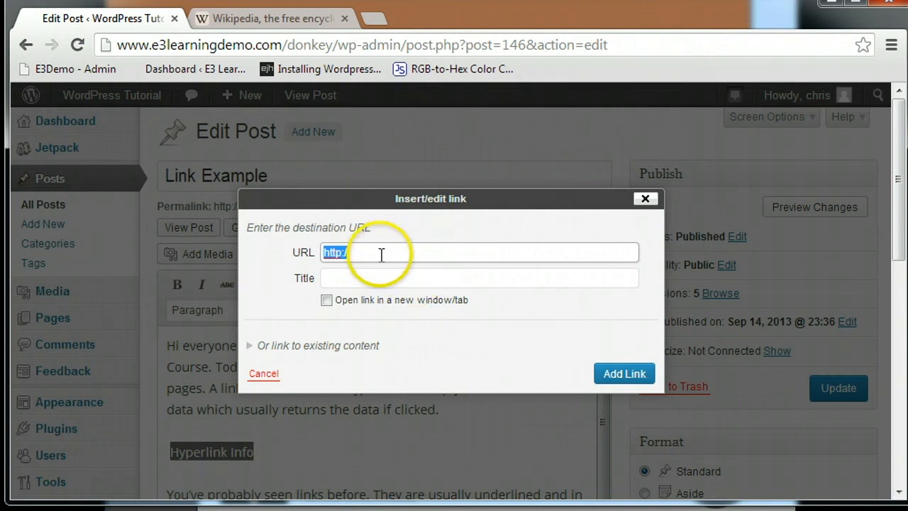
- Set the link title to 'Click Here' and enable opening in a new window/tab
left_click(479, 277)
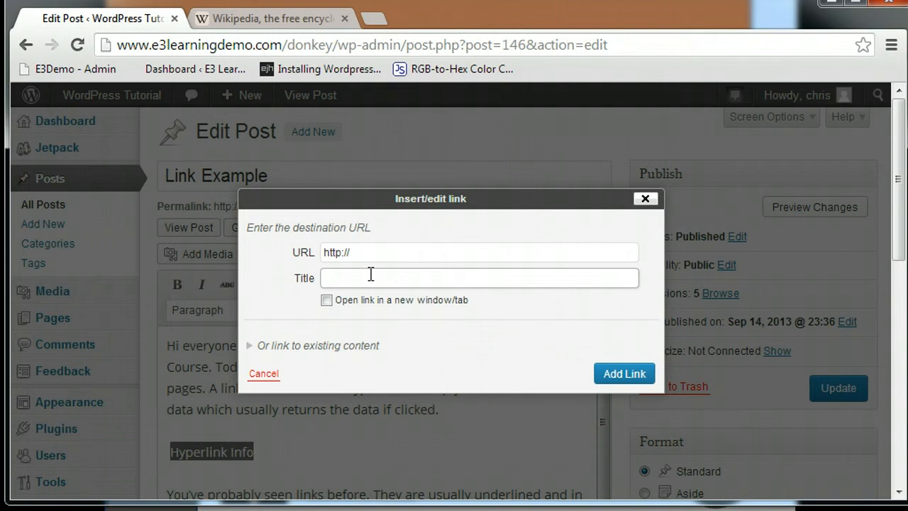
type("Click Here")
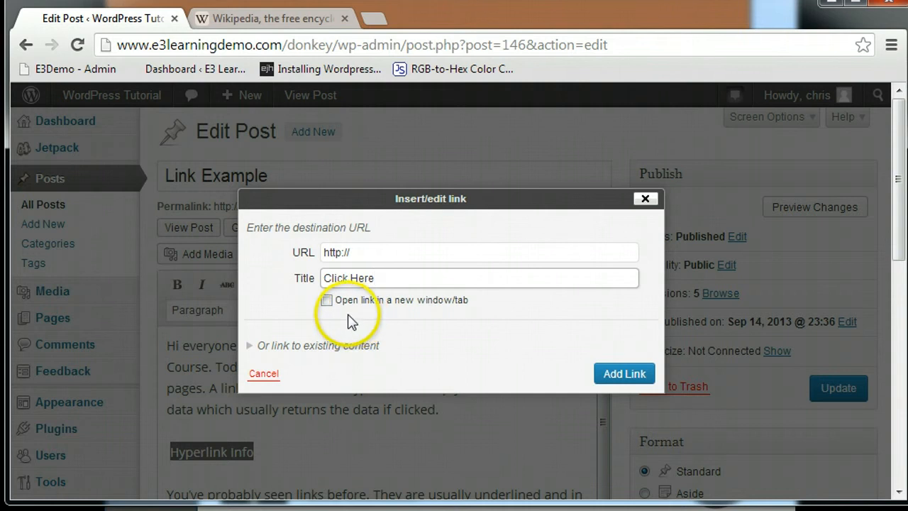
left_click(326, 300)
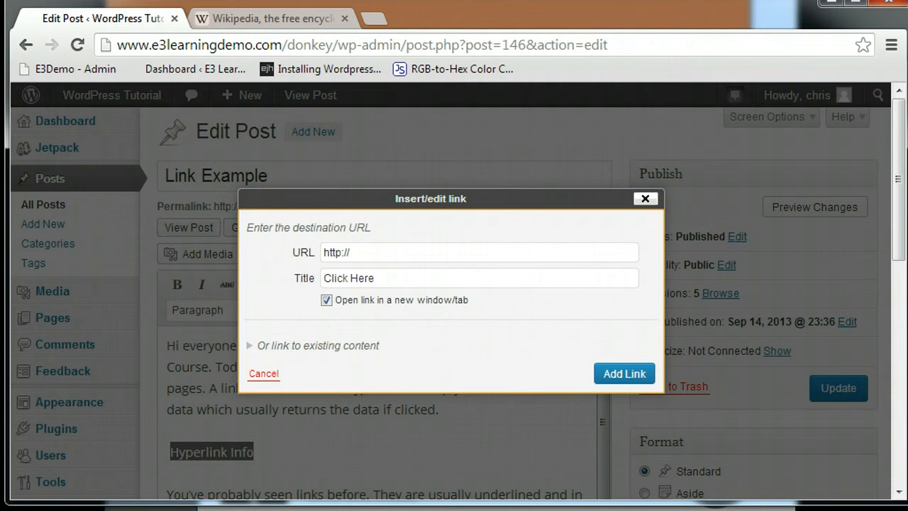
mouse_move(246, 436)
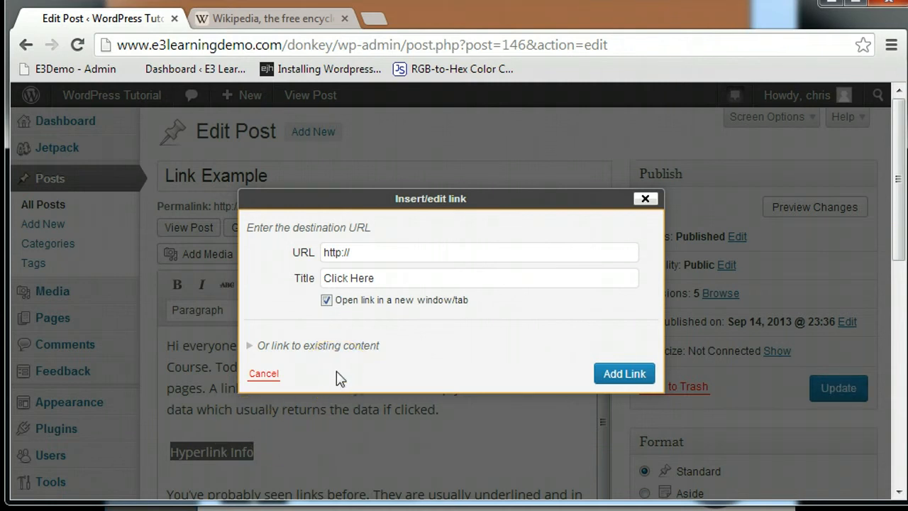
mouse_move(331, 354)
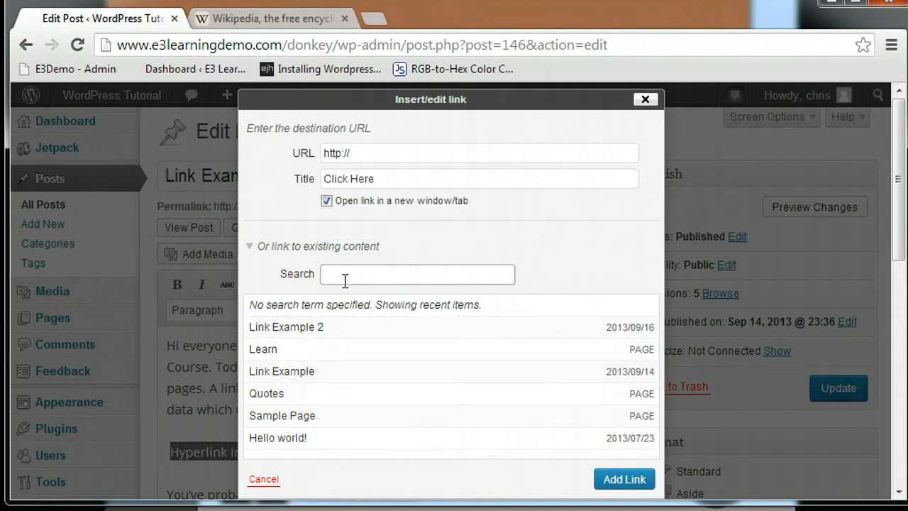
mouse_move(309, 356)
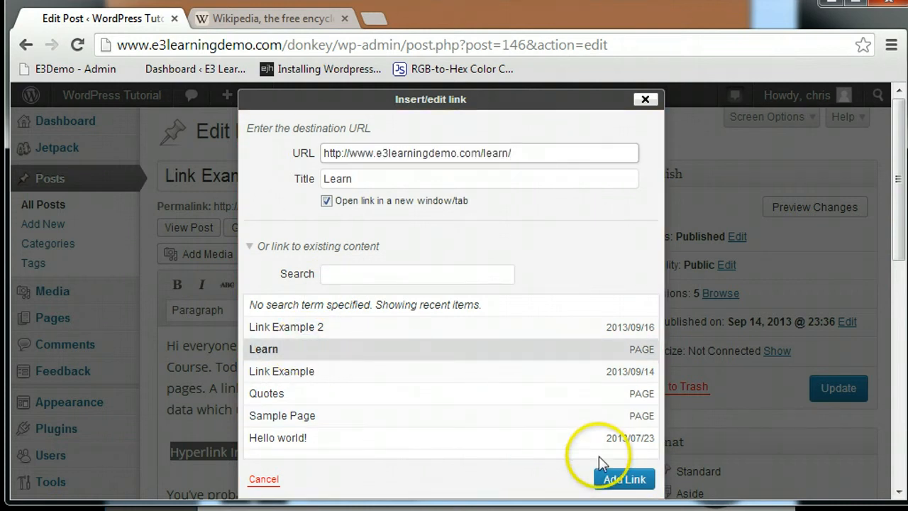
- Link 'Hyperlink Info' to the site's Learn page
left_click(623, 478)
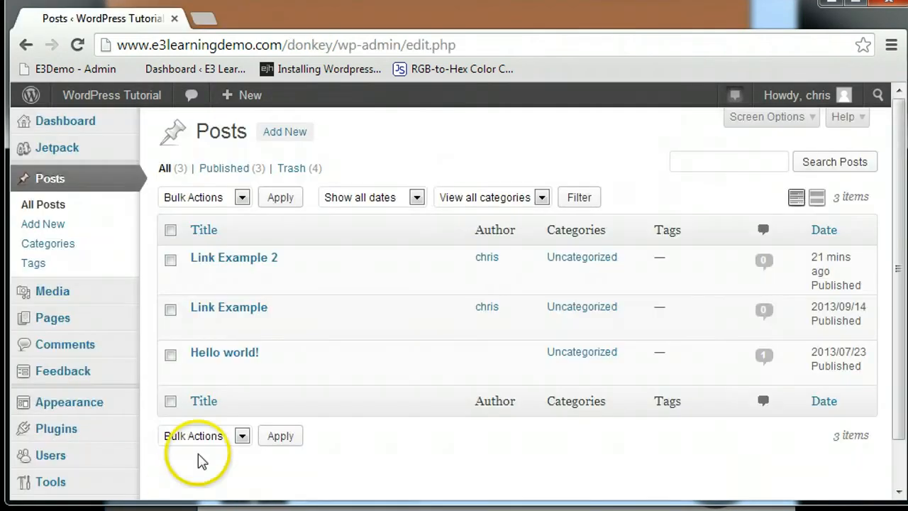
- Open 'Link Example 2' from the Posts list in the editor
left_click(234, 257)
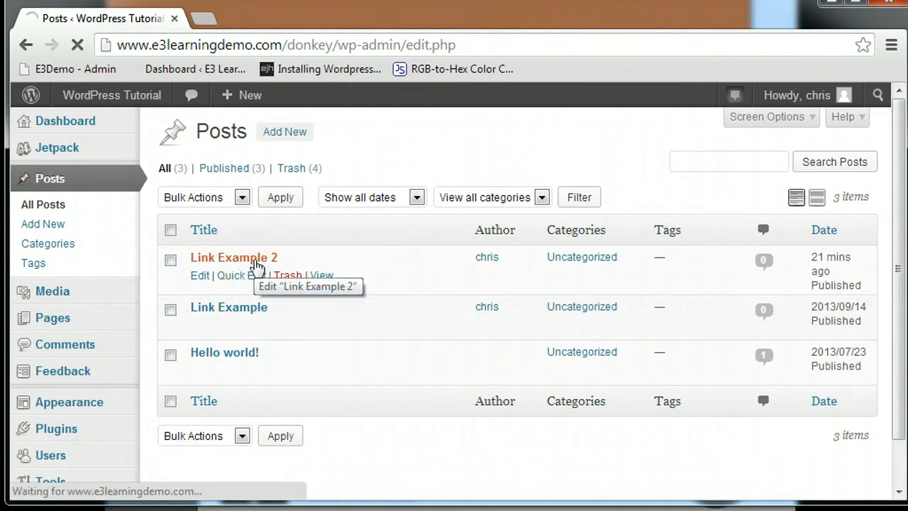
left_click(234, 257)
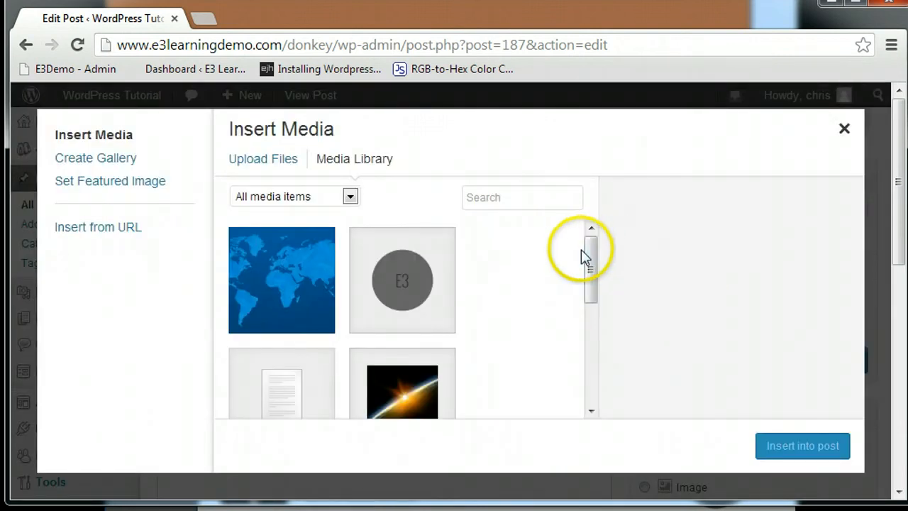
mouse_move(421, 287)
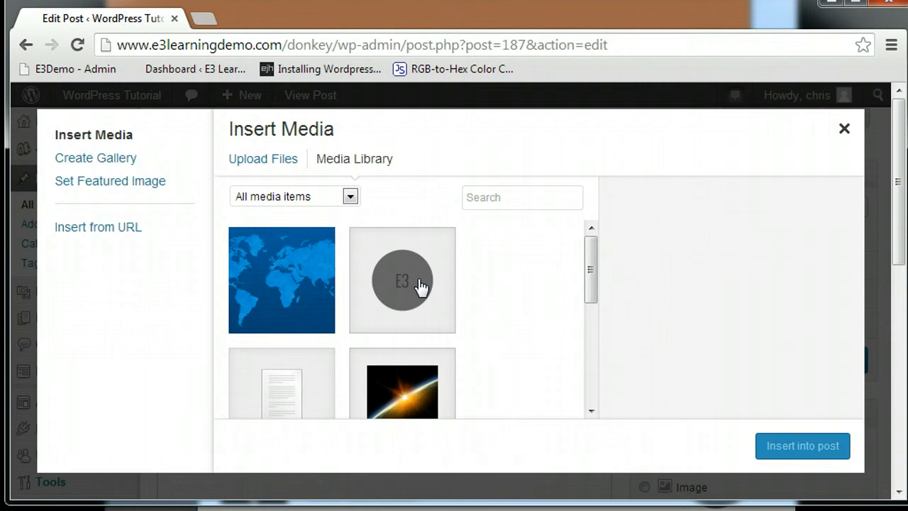
mouse_move(418, 289)
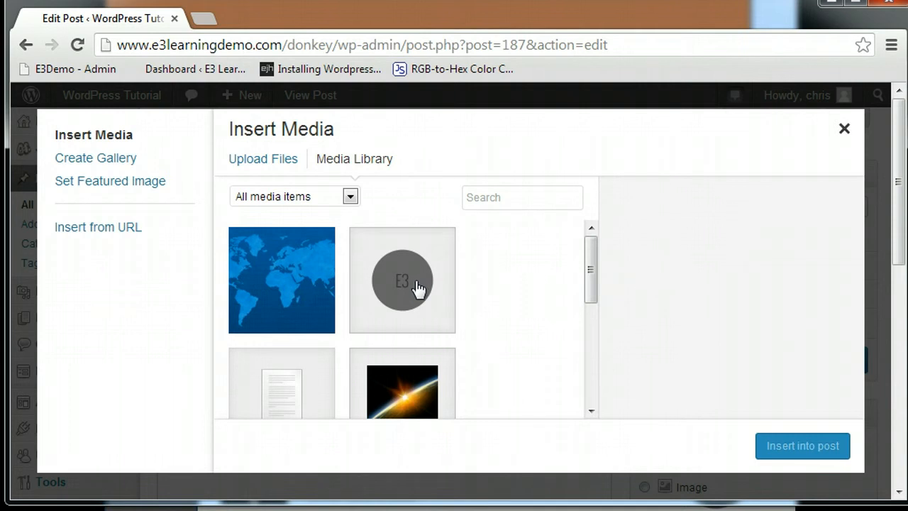
- Select footer_logo with center alignment, link to media file, and full 70×70 size
left_click(401, 280)
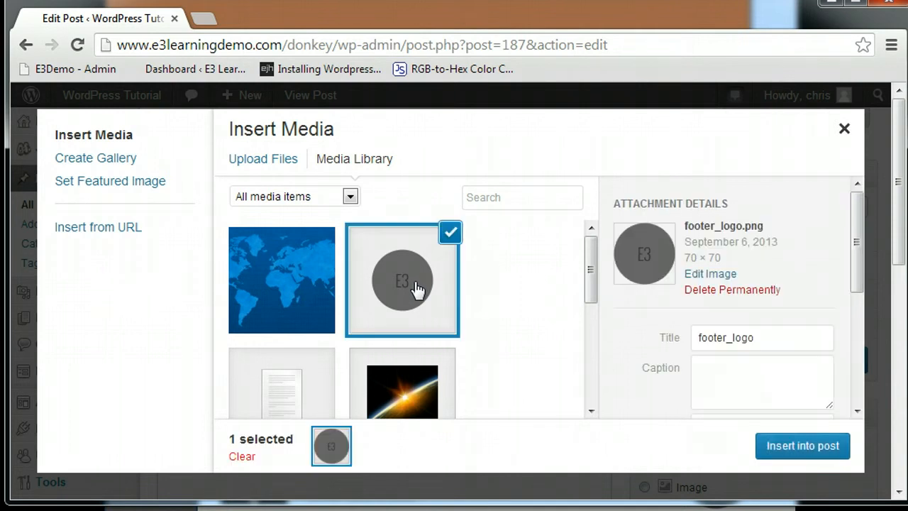
scroll("down", 3)
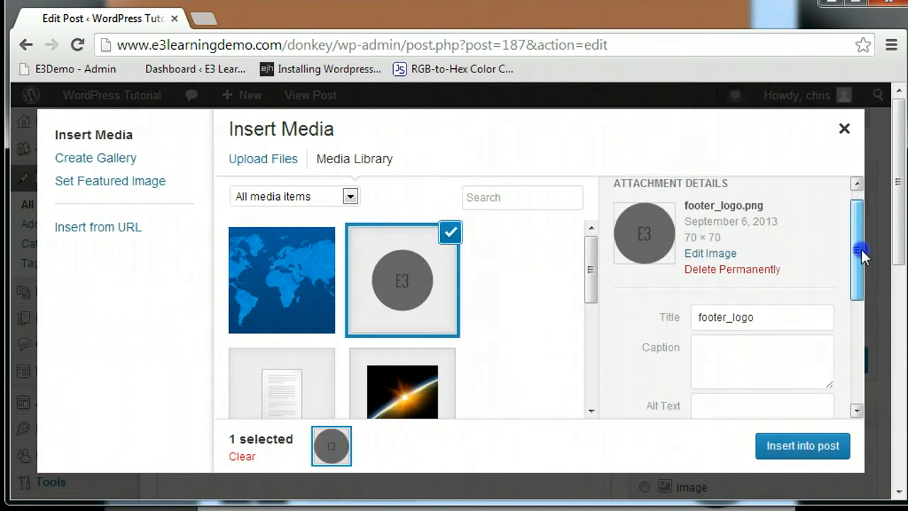
scroll("down", 3)
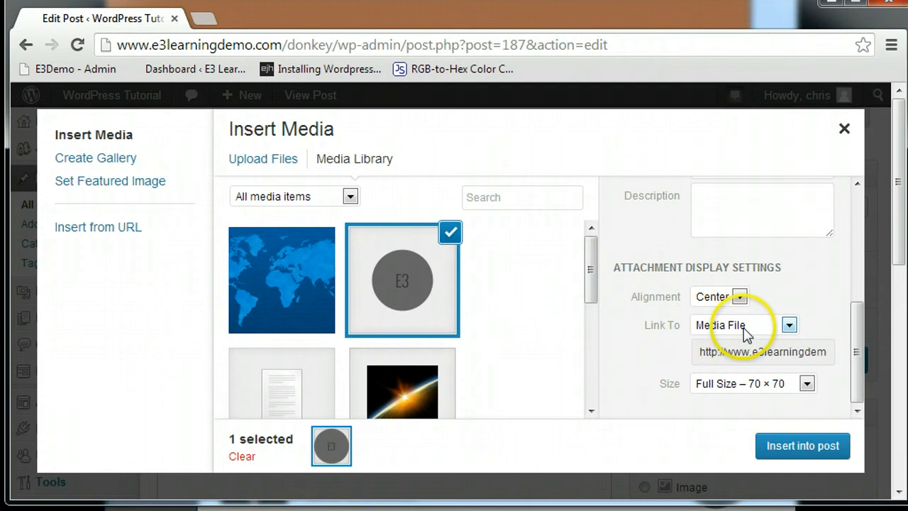
mouse_move(778, 331)
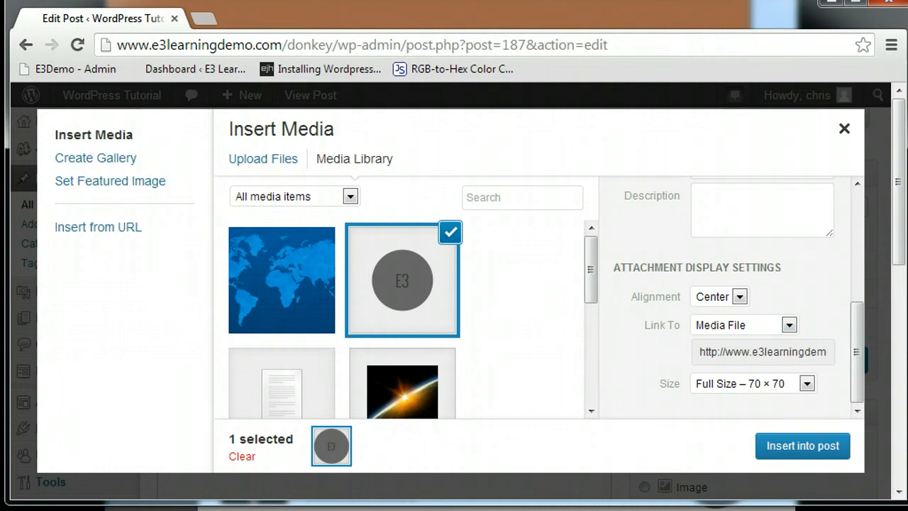
- Insert the centred E3 logo into the post and open its Edit Image settings
left_click(802, 445)
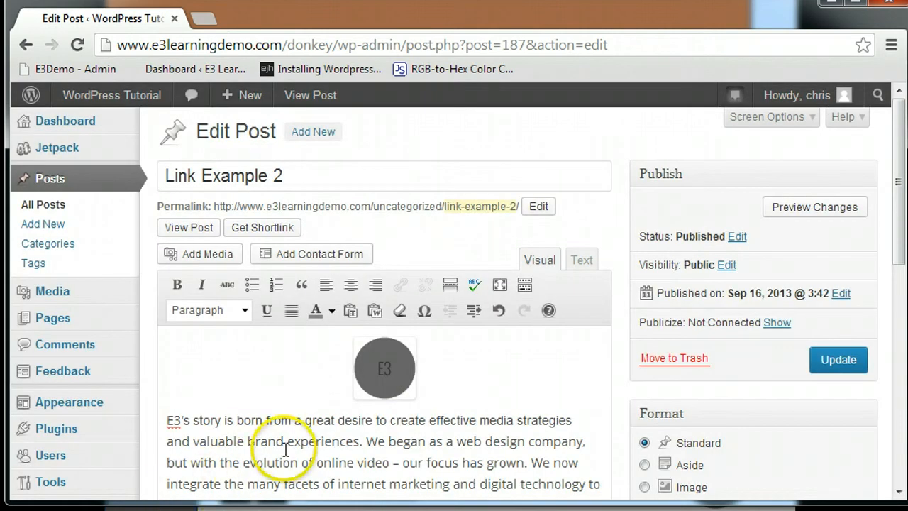
left_click(384, 367)
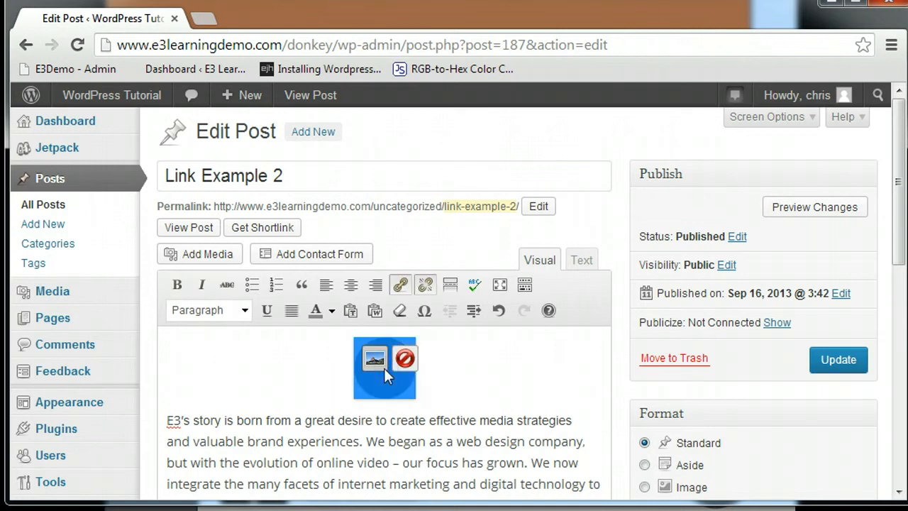
left_click(368, 358)
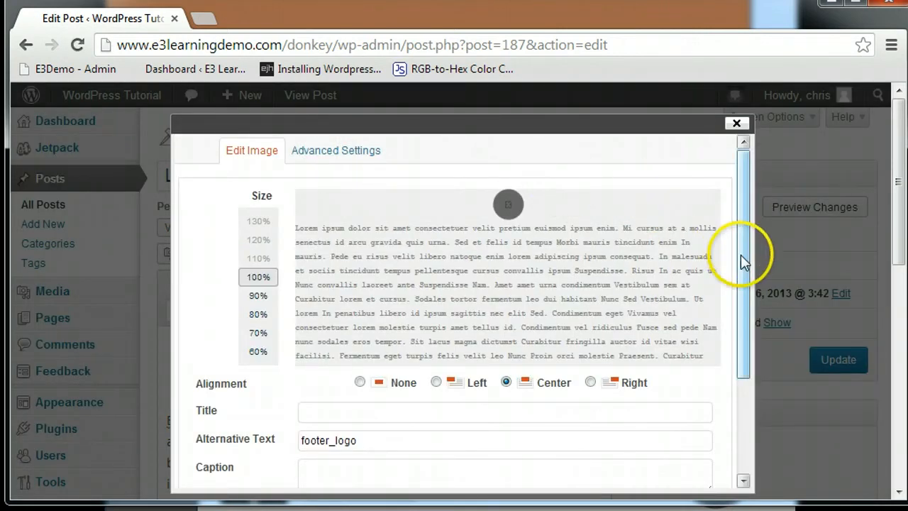
scroll("down", 3)
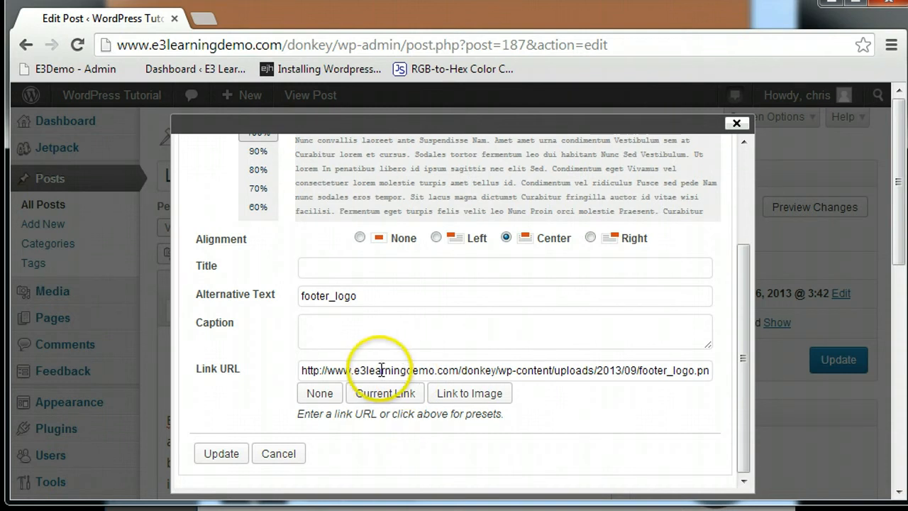
left_click(319, 392)
type("http:/")
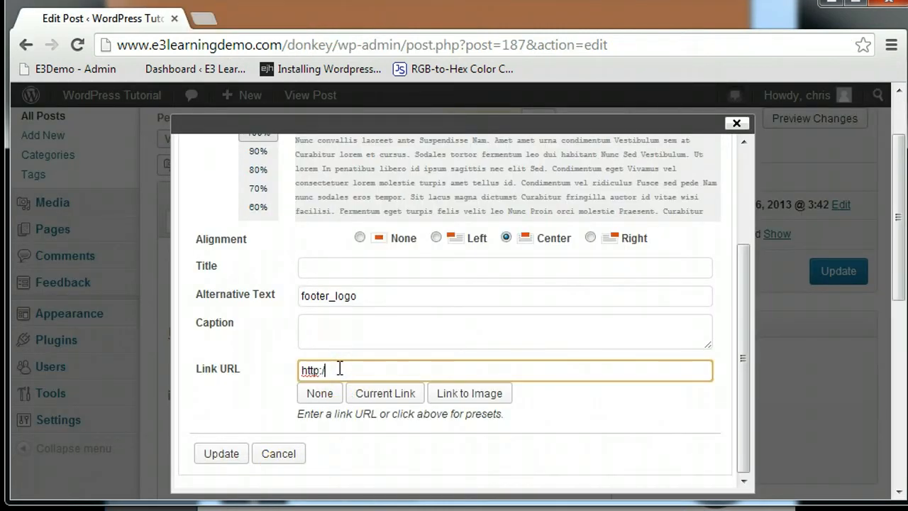
type("www.e")
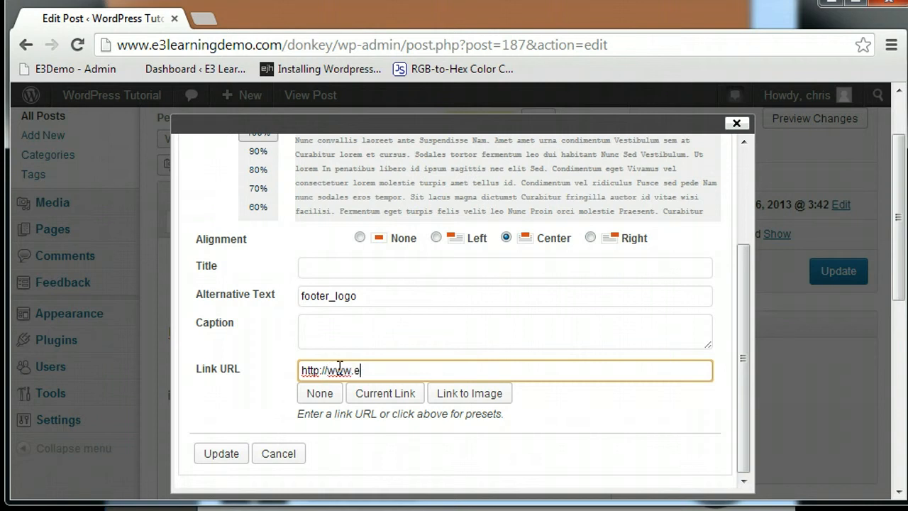
type("3ngage")
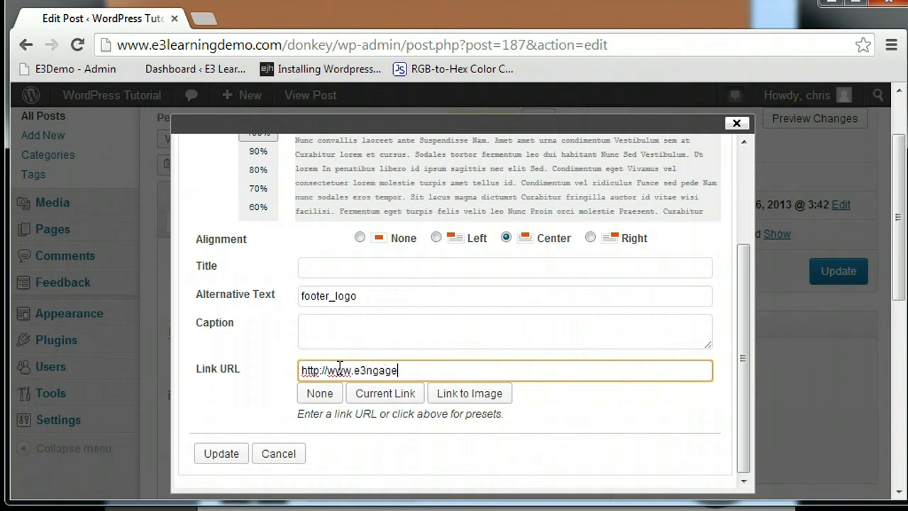
type(".com")
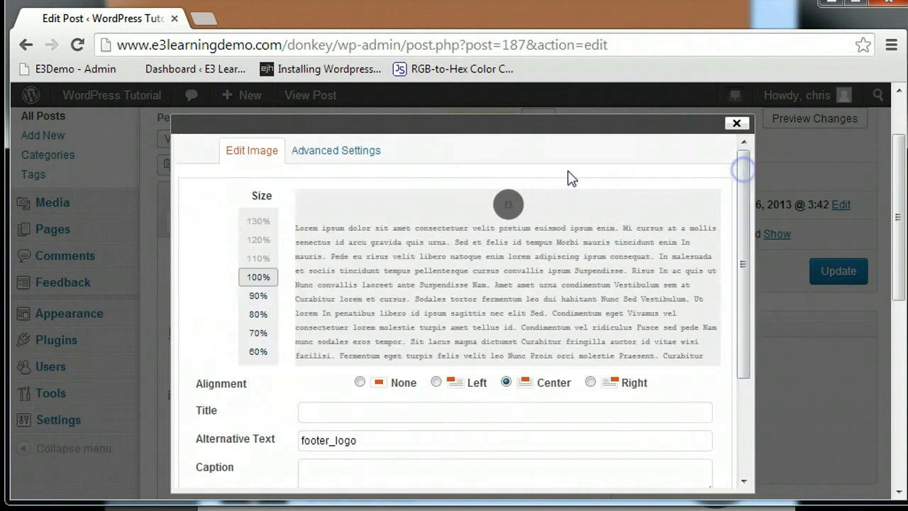
- Set link title E3ngage, rel Host, open in a new window, and update the image
left_click(334, 149)
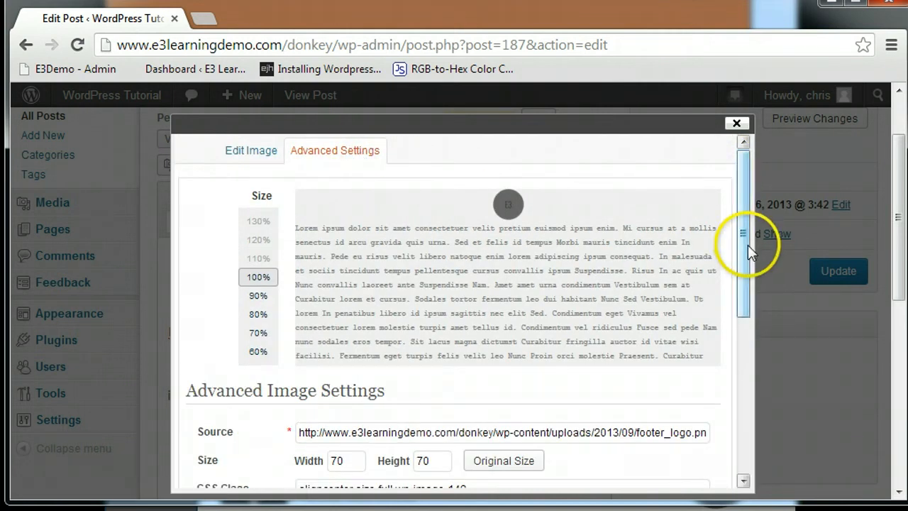
scroll("down", 3)
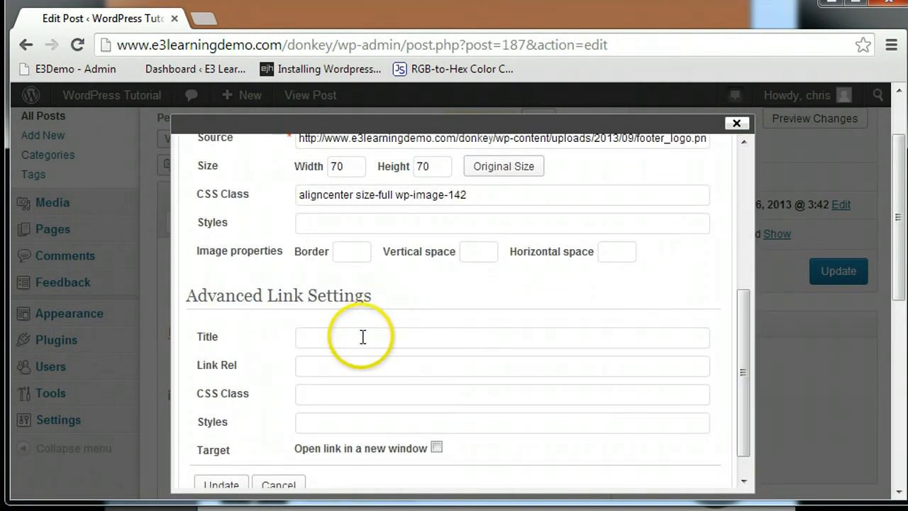
type("E3")
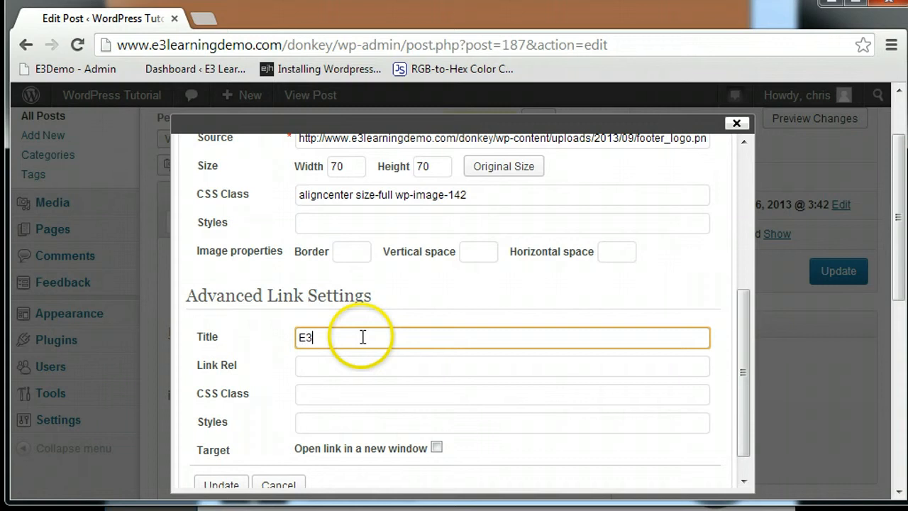
type("ngage")
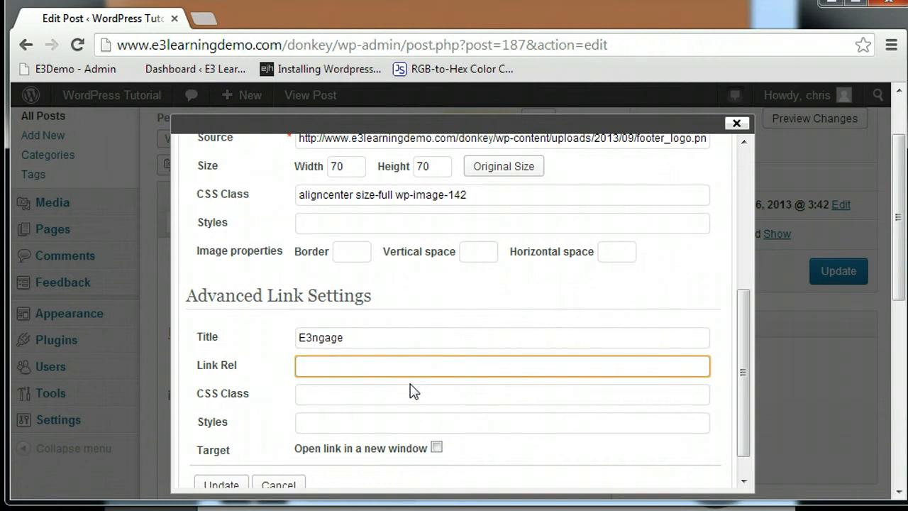
type("Host")
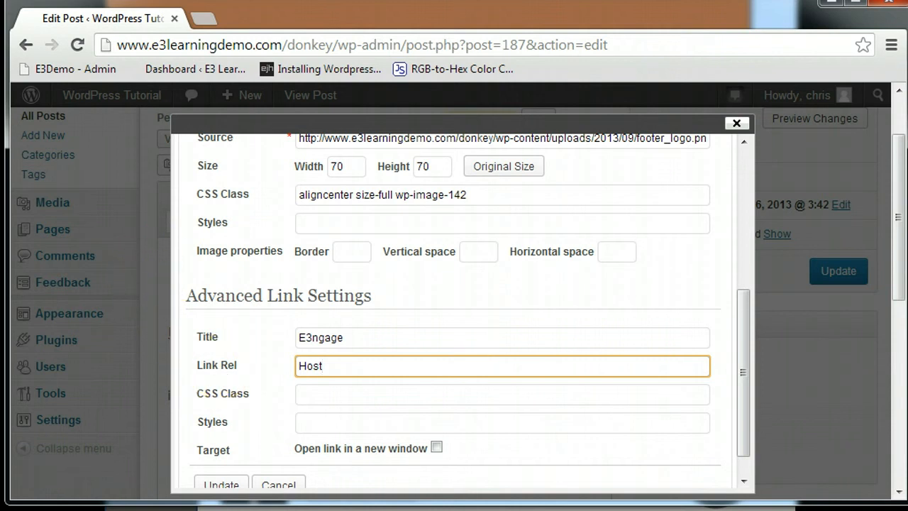
left_click(436, 449)
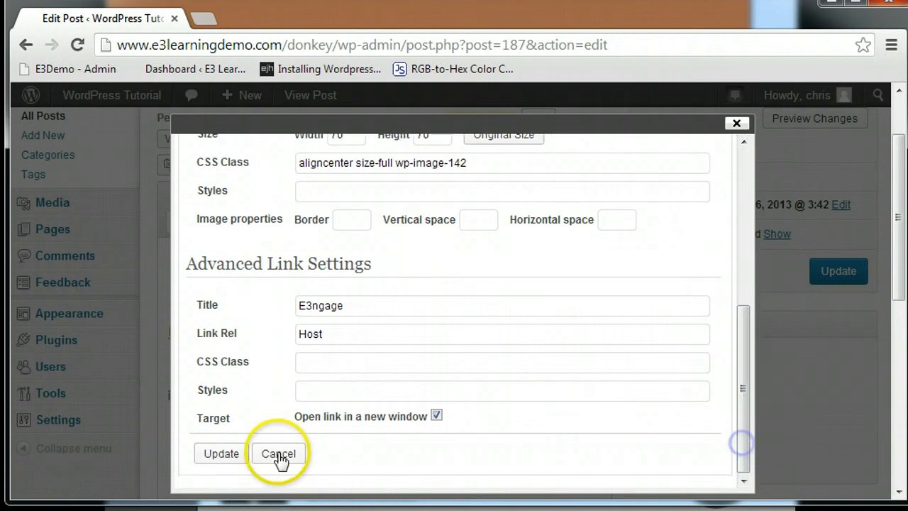
mouse_move(145, 466)
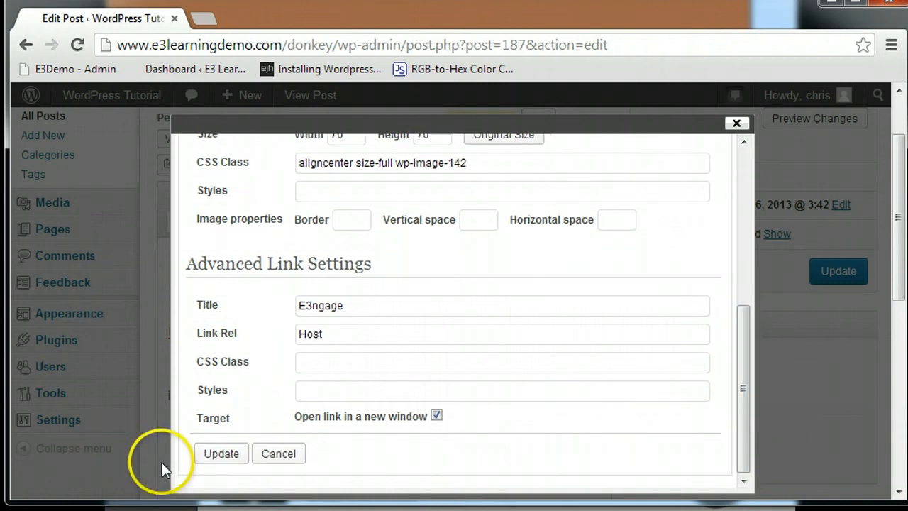
mouse_move(220, 455)
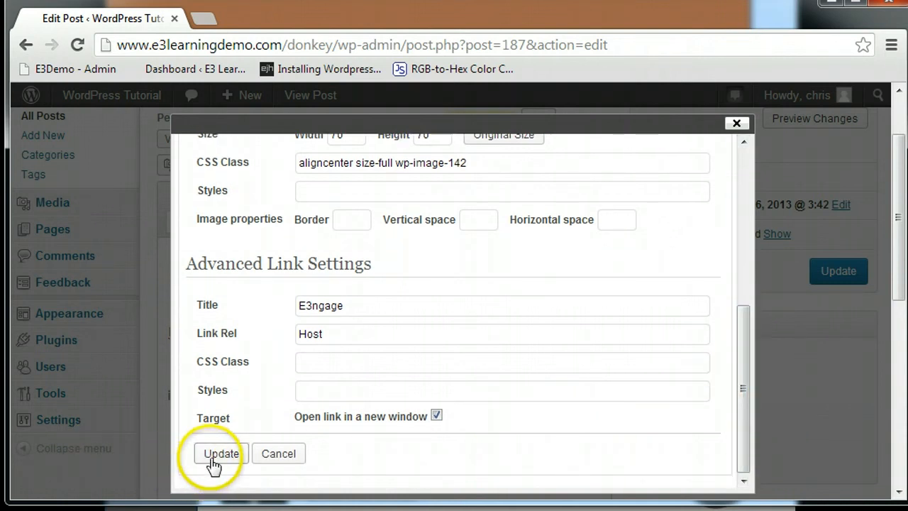
left_click(220, 453)
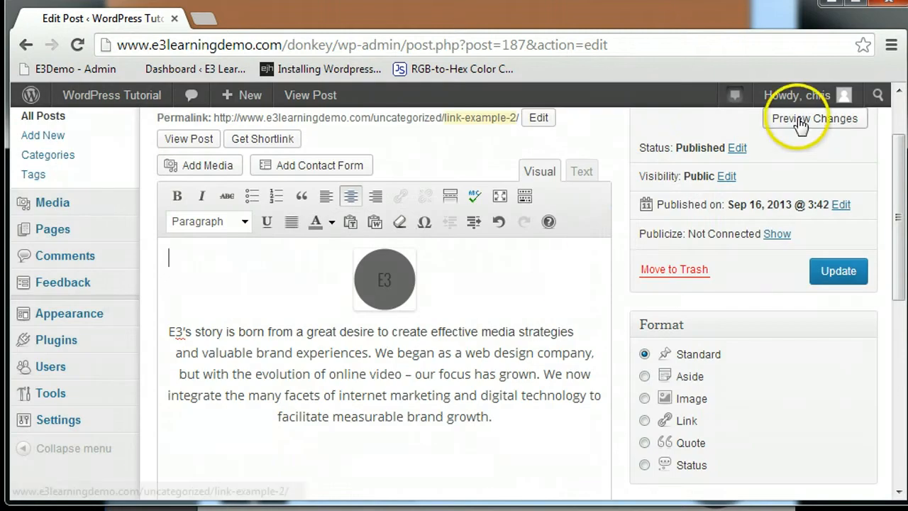
- Preview the post, test the logo opens E3ngage in a new tab, then return to editing
left_click(814, 118)
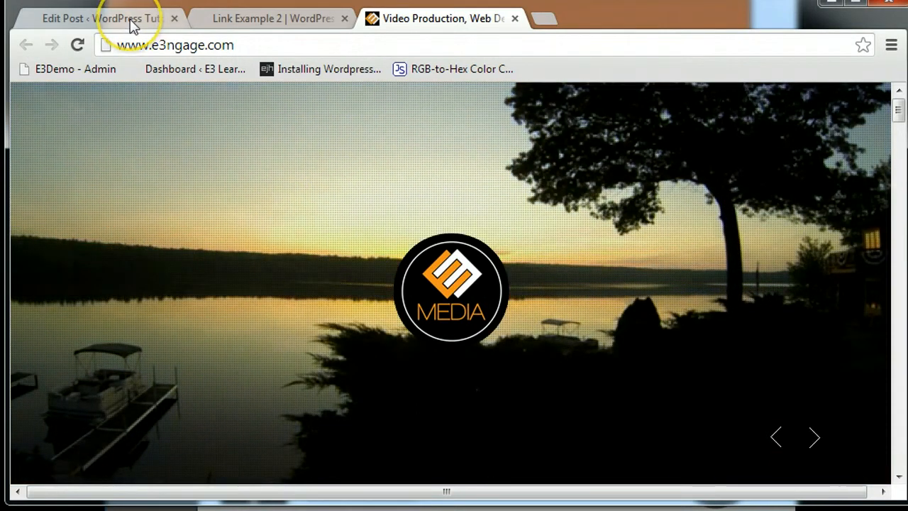
left_click(103, 17)
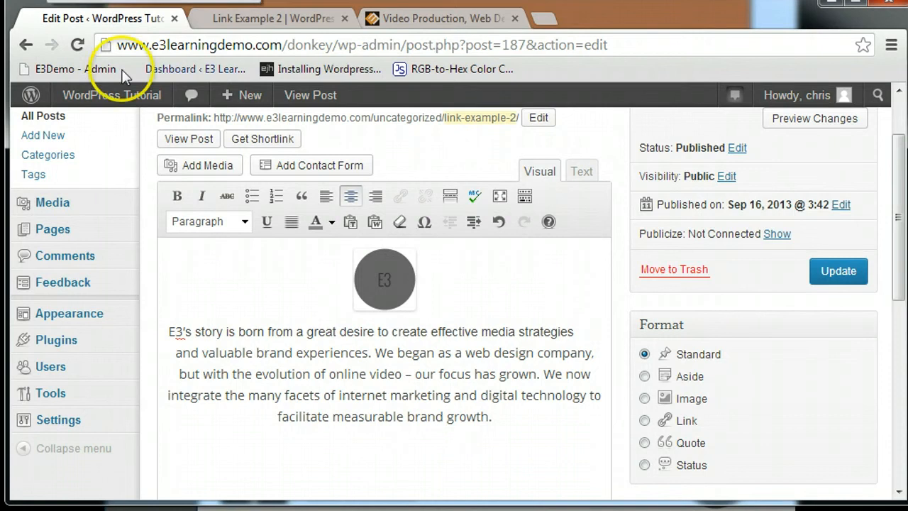
mouse_move(58, 419)
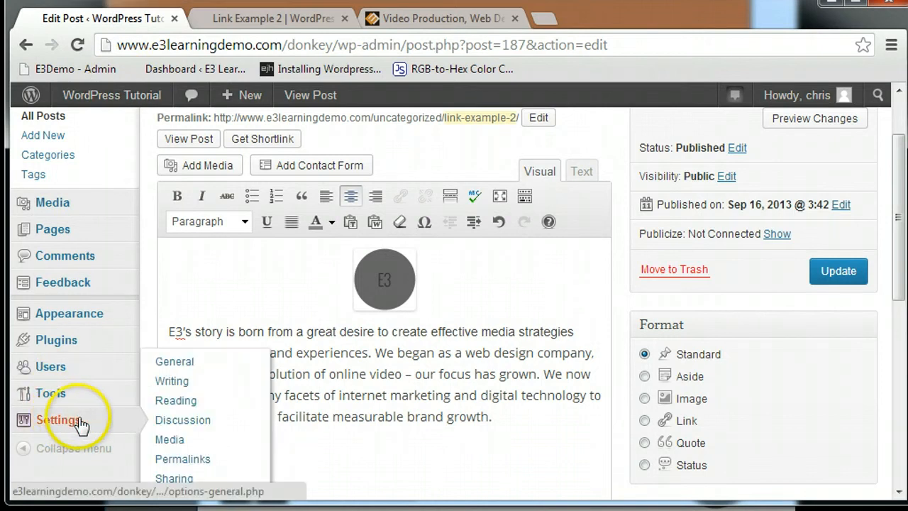
left_click(182, 459)
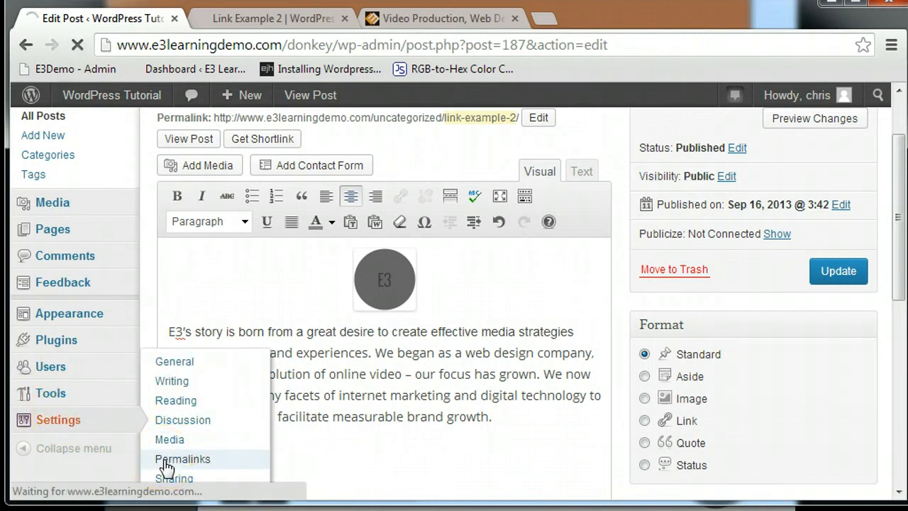
left_click(182, 459)
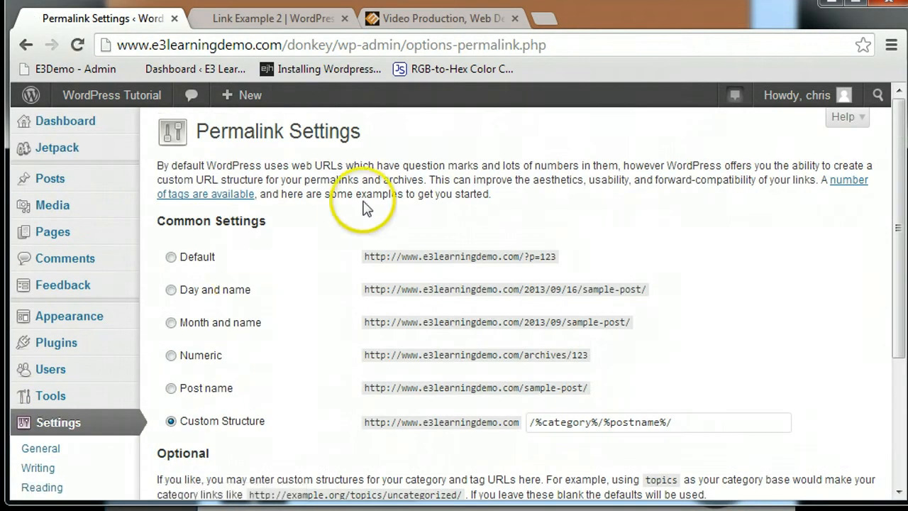
mouse_move(325, 121)
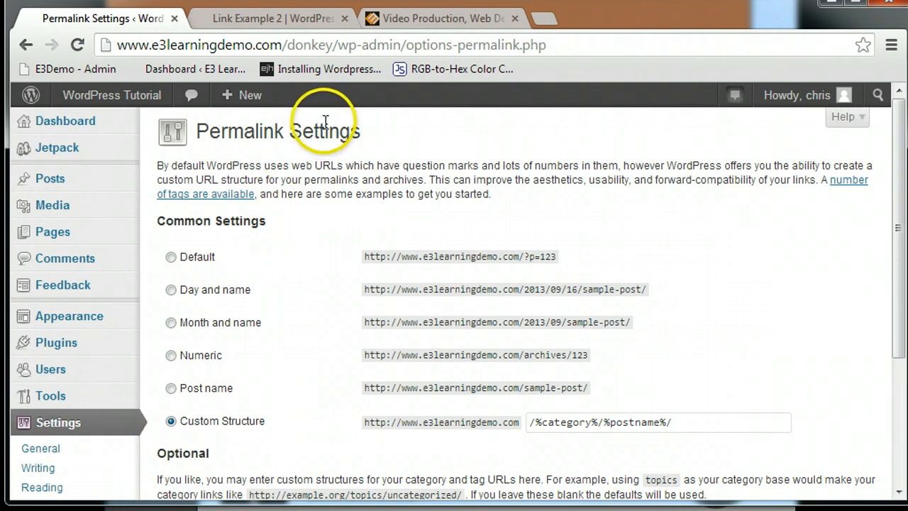
mouse_move(444, 179)
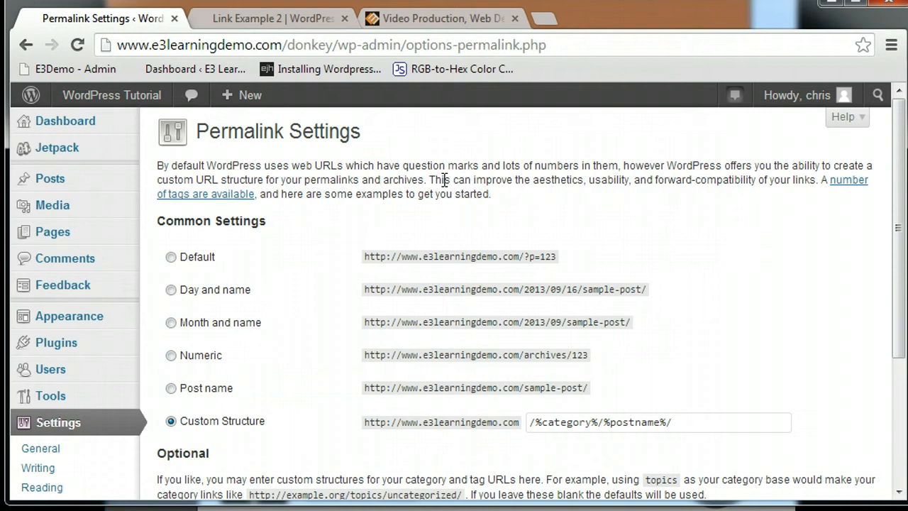
mouse_move(440, 210)
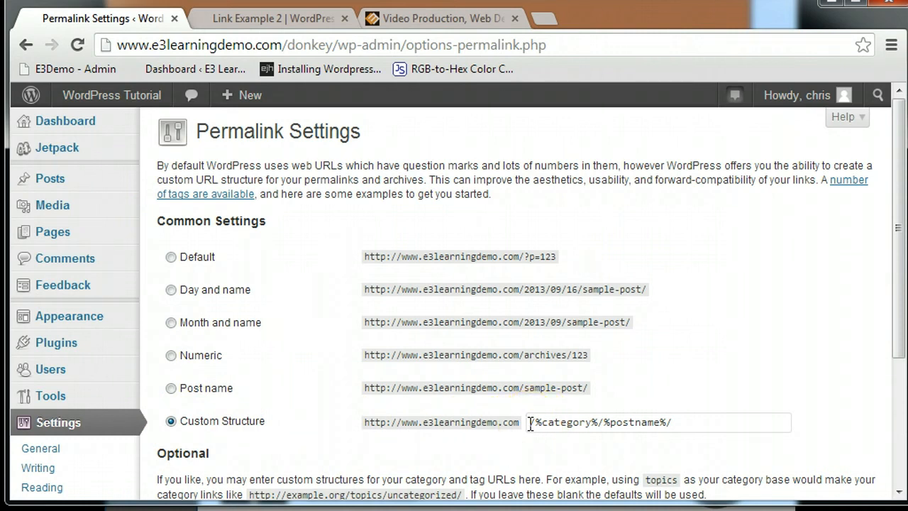
left_click_drag(529, 422, 610, 422)
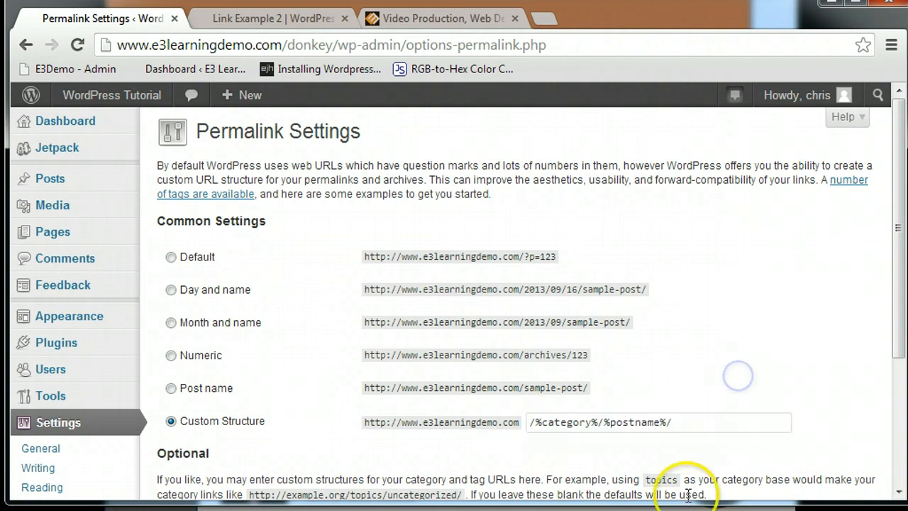
mouse_move(710, 473)
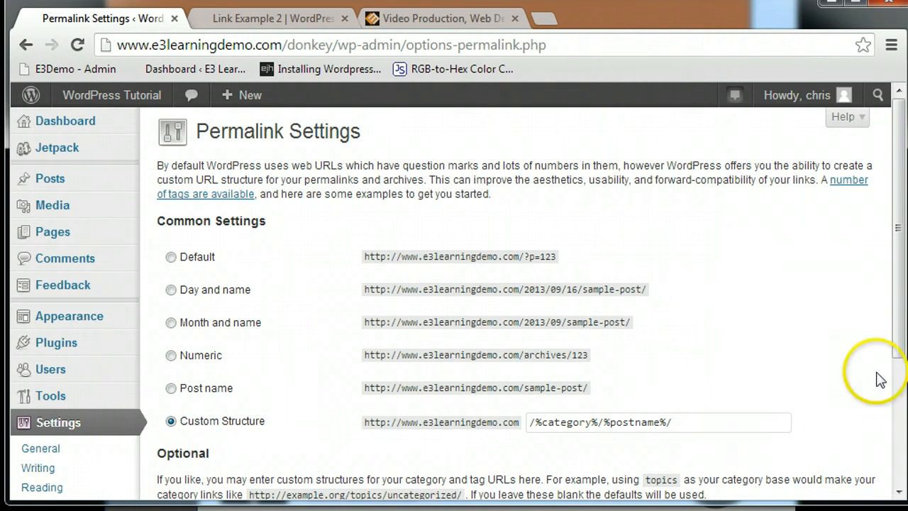
scroll("down", 3)
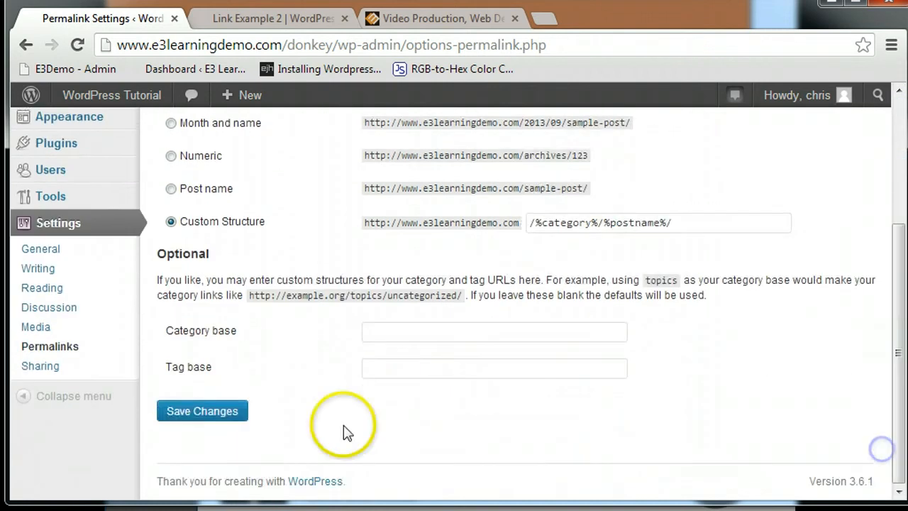
mouse_move(140, 465)
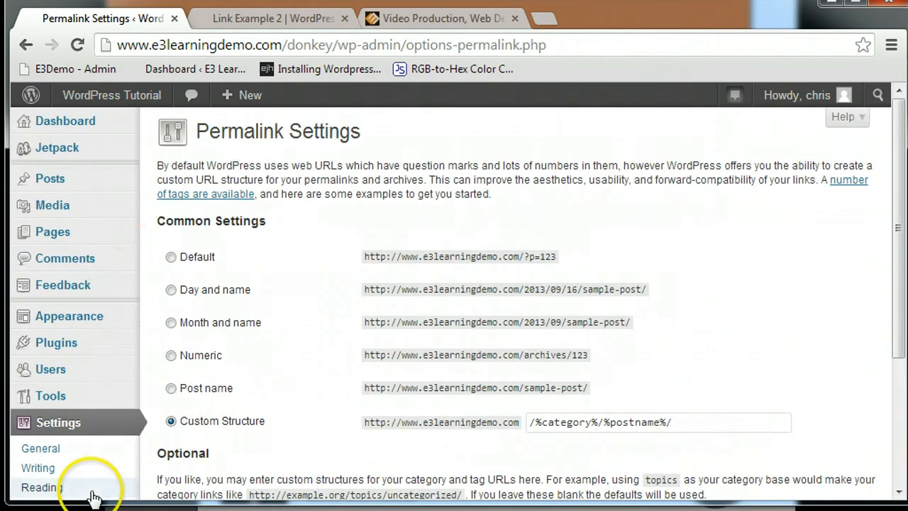
- Copy the Link Example post's permalink
left_click(50, 178)
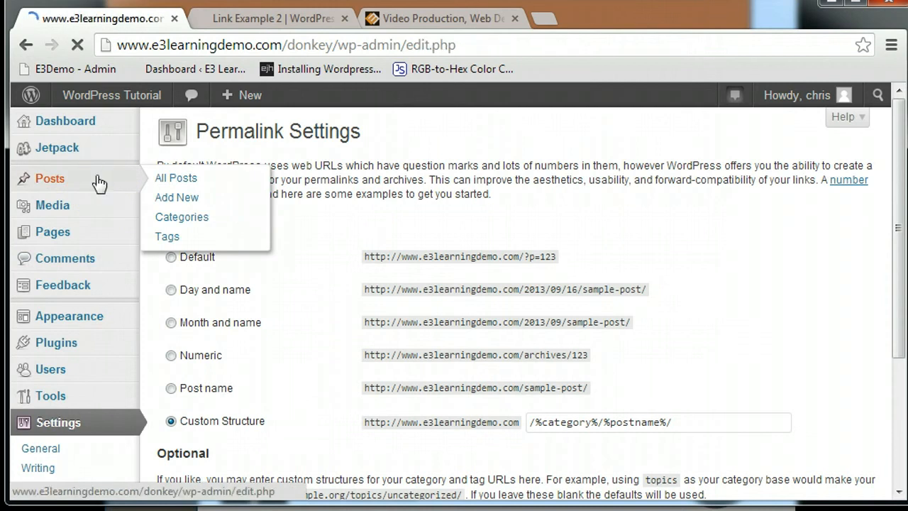
left_click(175, 178)
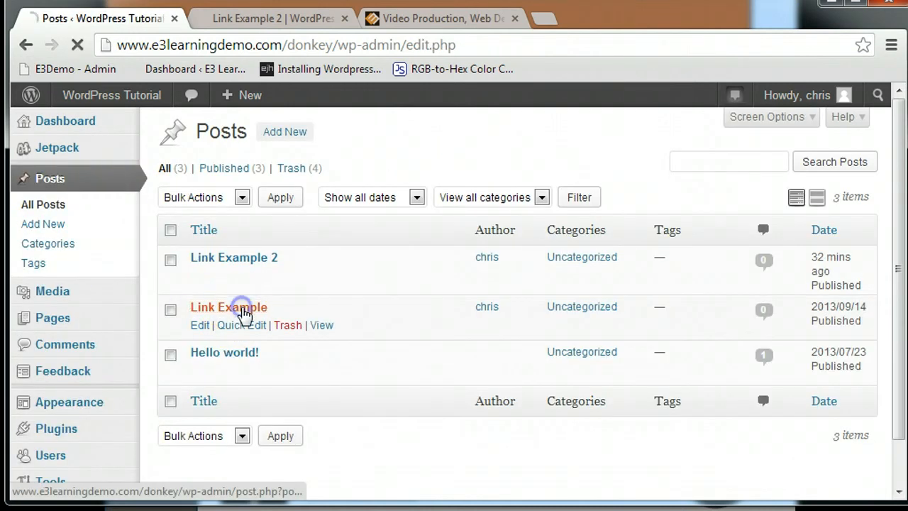
left_click(229, 306)
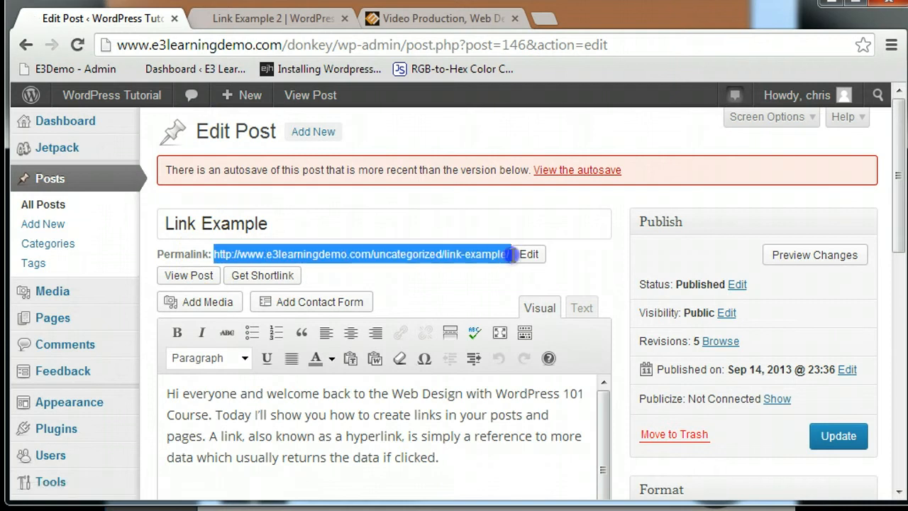
mouse_move(84, 211)
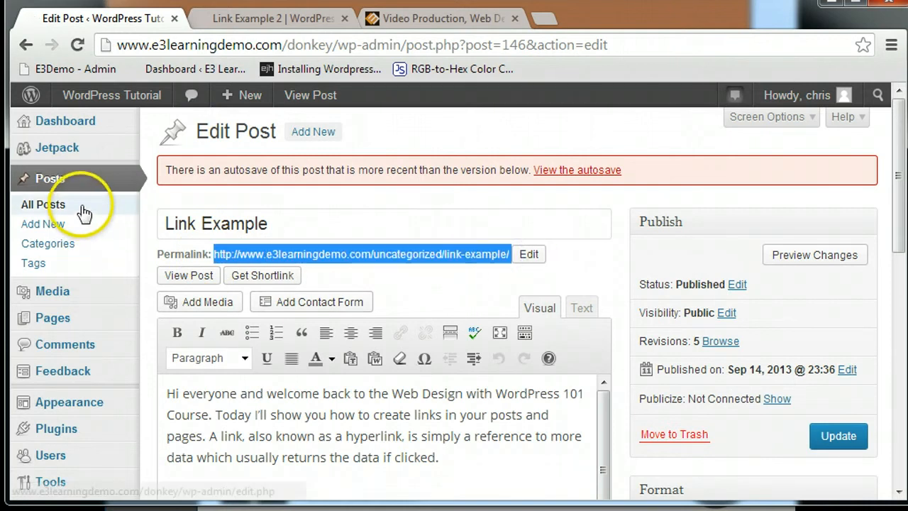
- In Link Example 2, replace the logo's link URL with that permalink
left_click(42, 204)
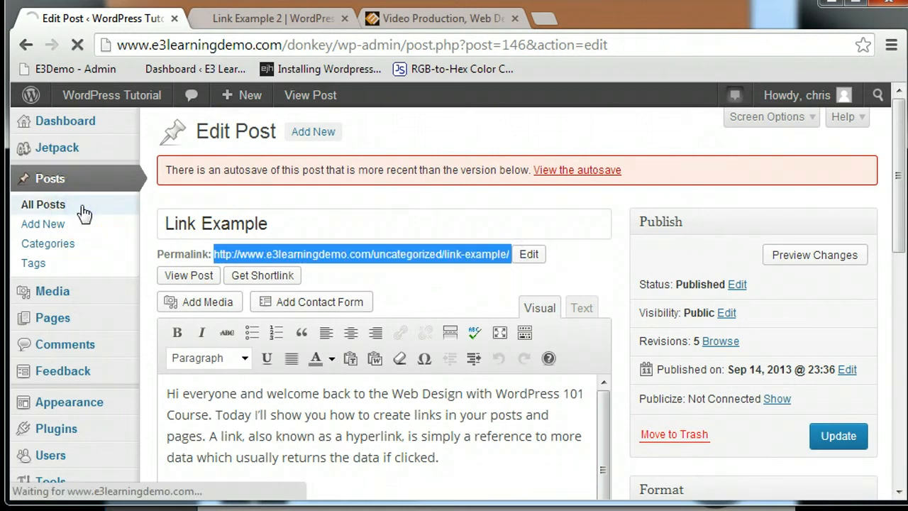
left_click(43, 204)
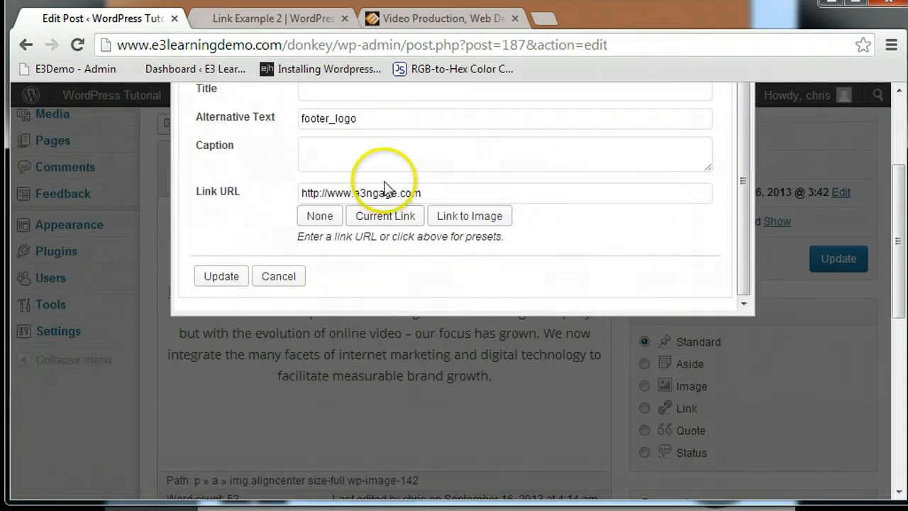
double_click(378, 192)
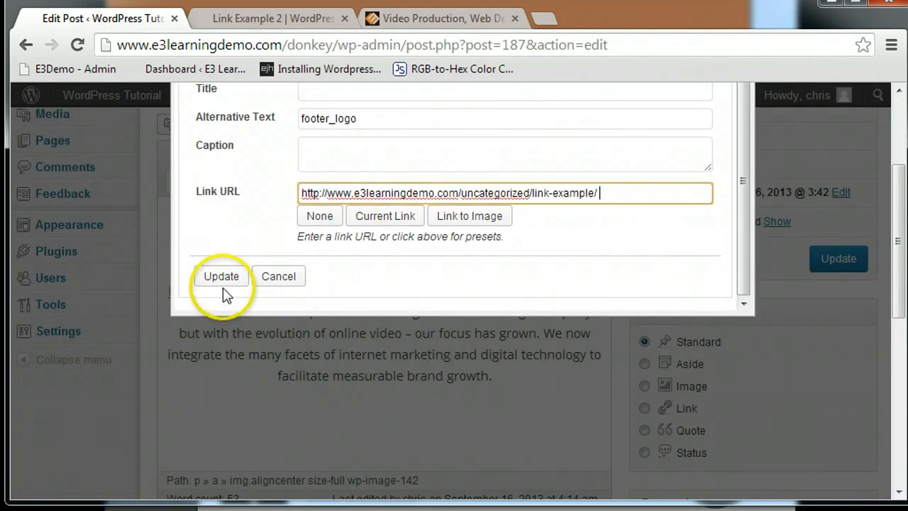
left_click(221, 276)
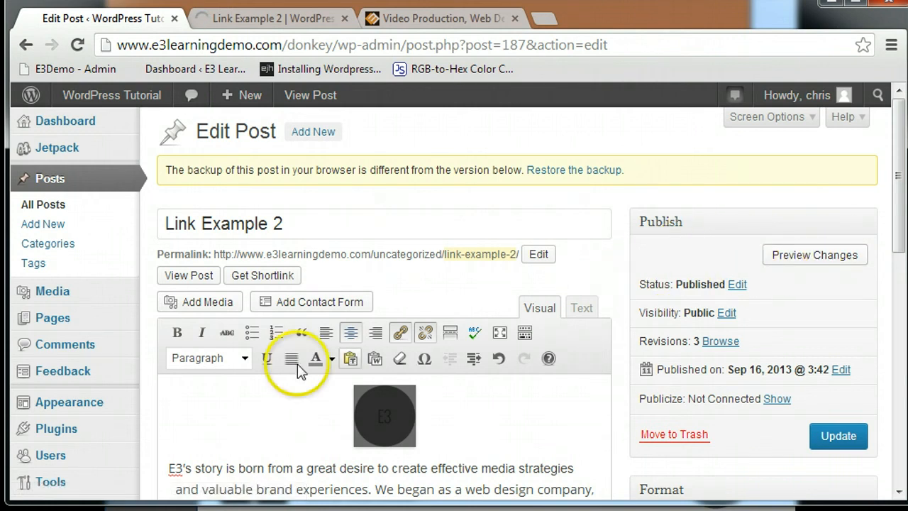
- Copy toolbox.txt's file URL from the Media Library and apply it as the E3 logo's link
left_click(814, 254)
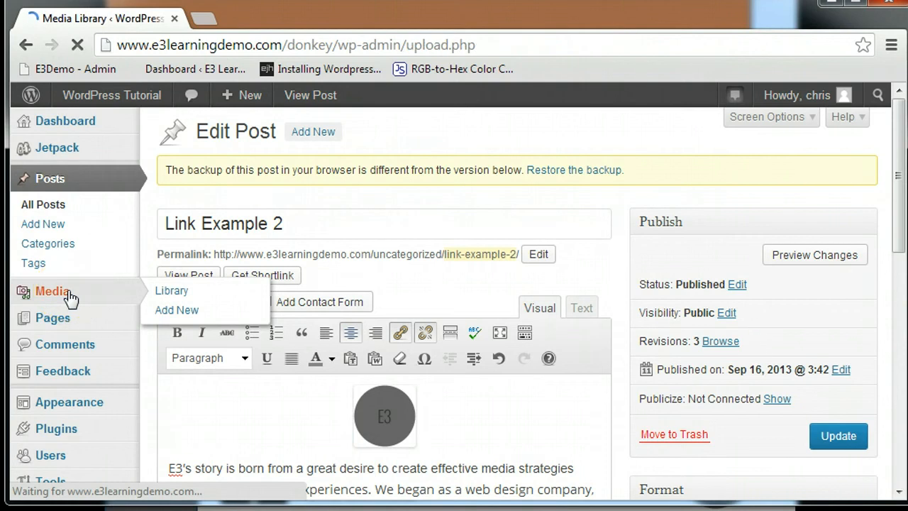
left_click(171, 290)
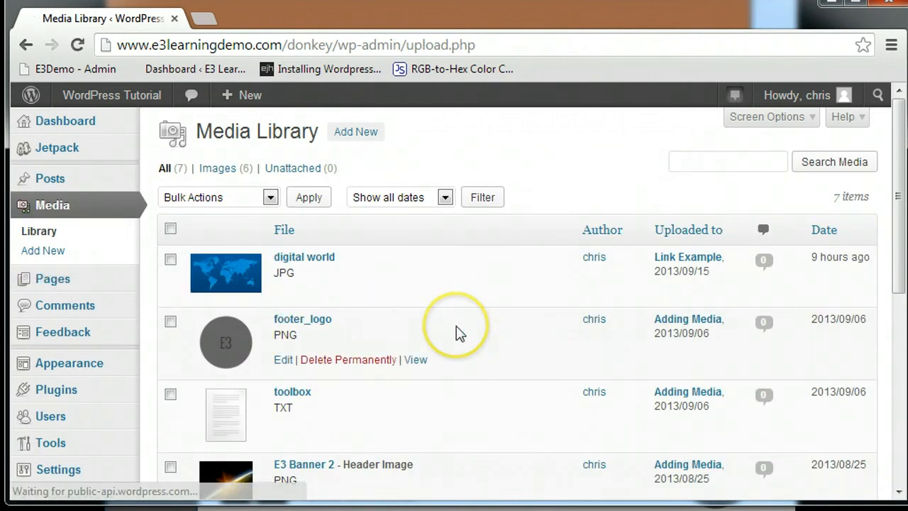
scroll("down", 3)
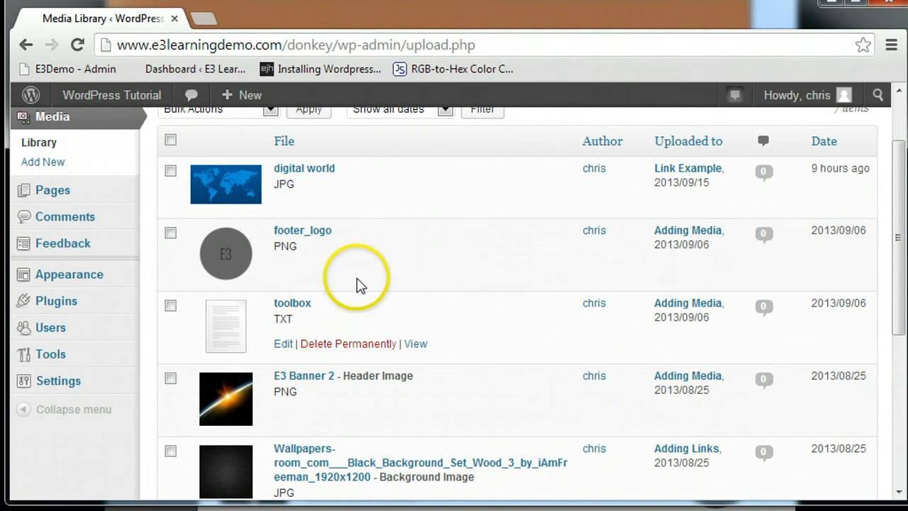
left_click(292, 303)
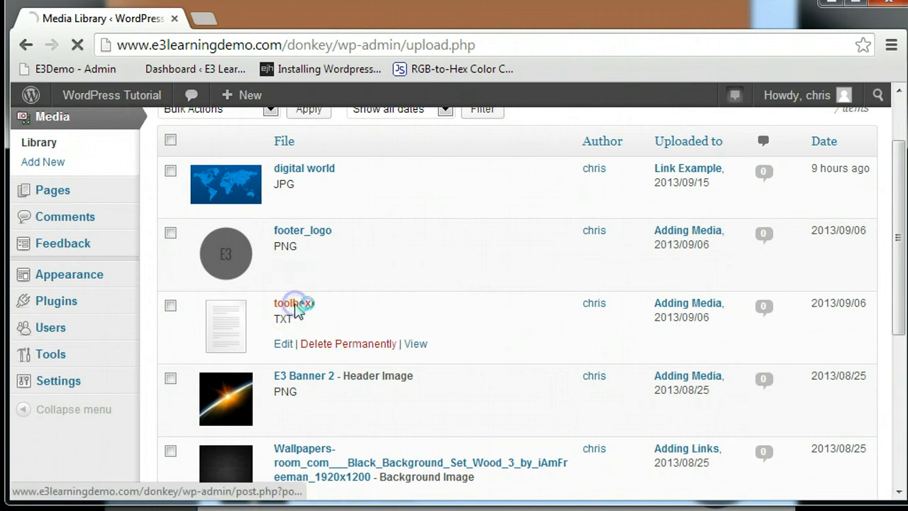
left_click(285, 303)
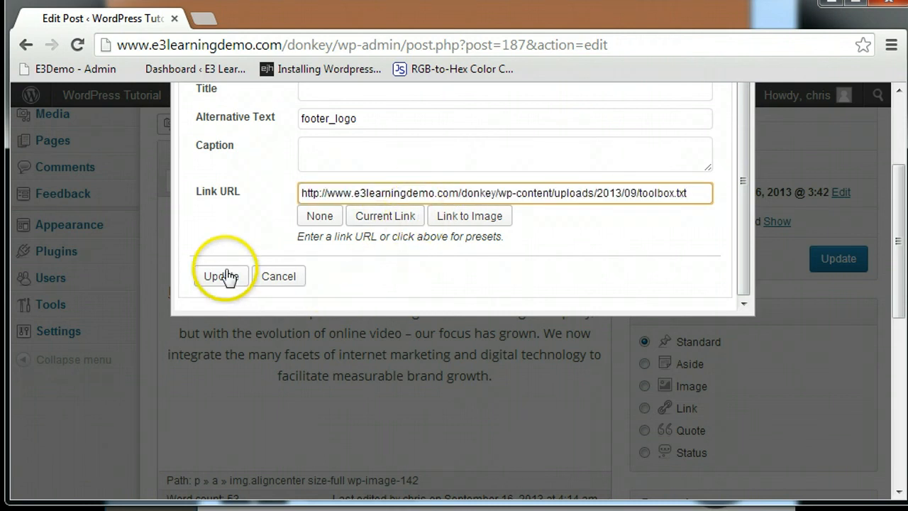
left_click(221, 275)
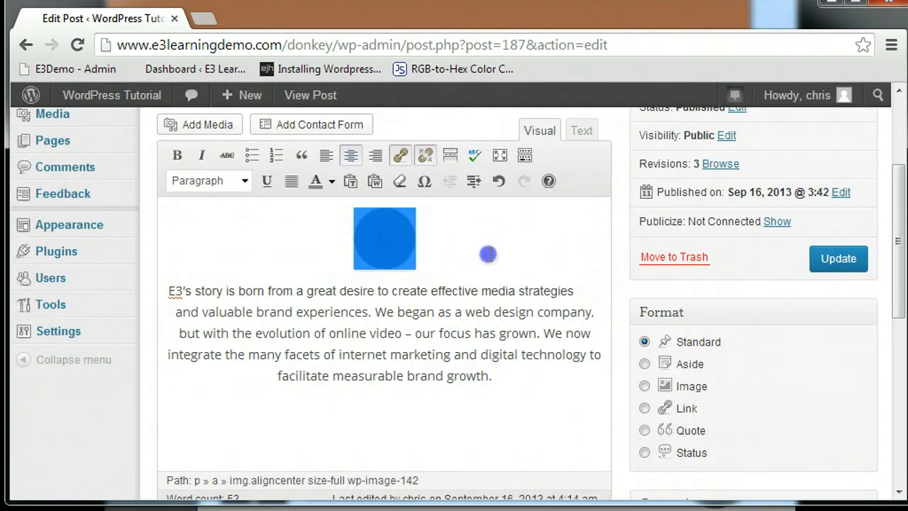